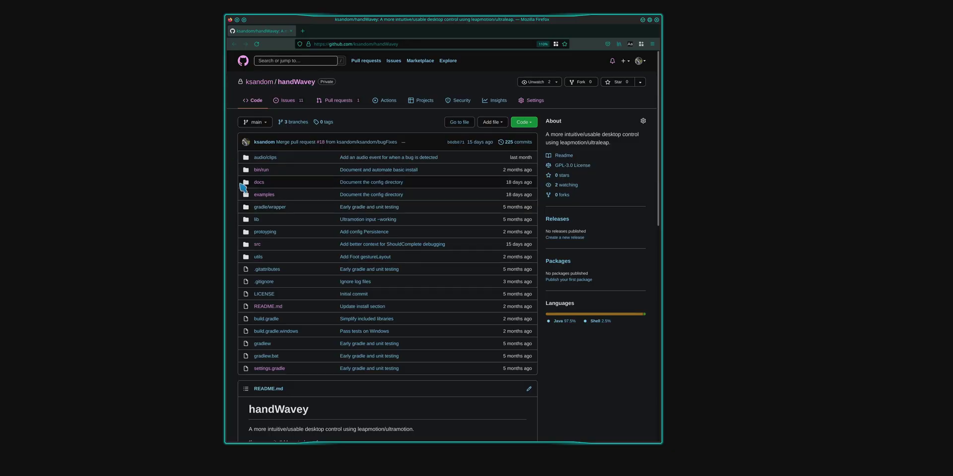
scroll("down", 3)
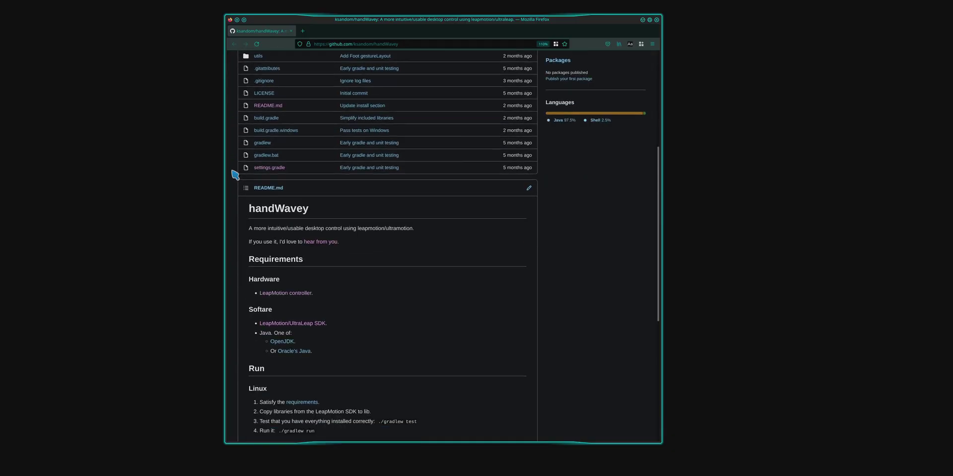